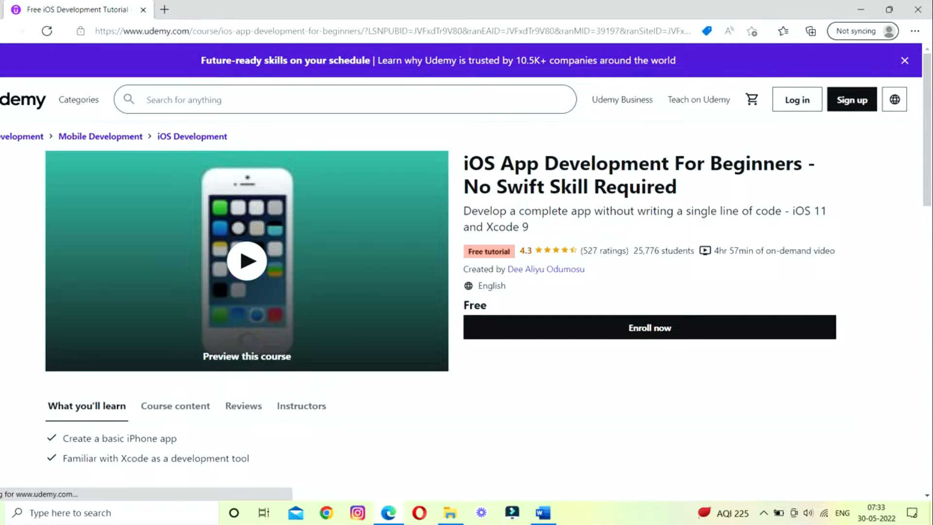
mouse_move(577, 277)
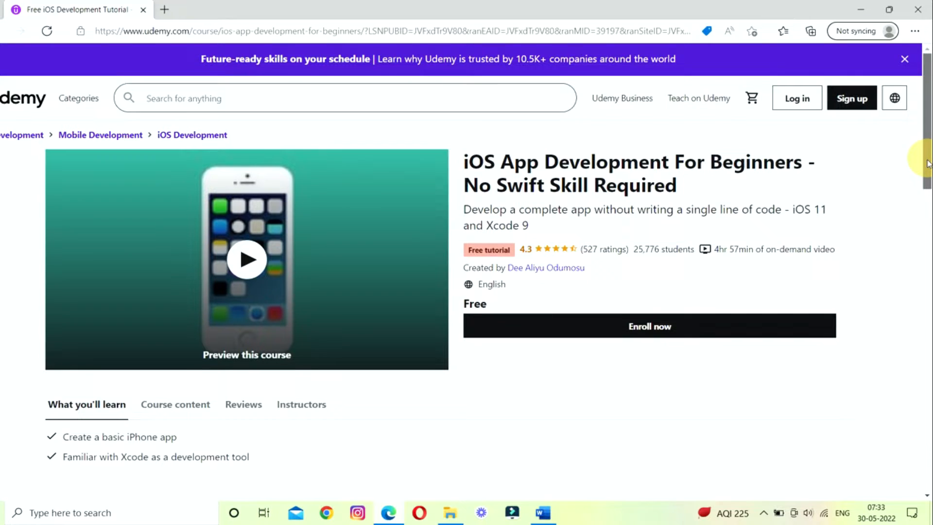
Scroll the iOS App Development For Beginners page to the free-versus-paid courses comparison.
scroll(down, 3)
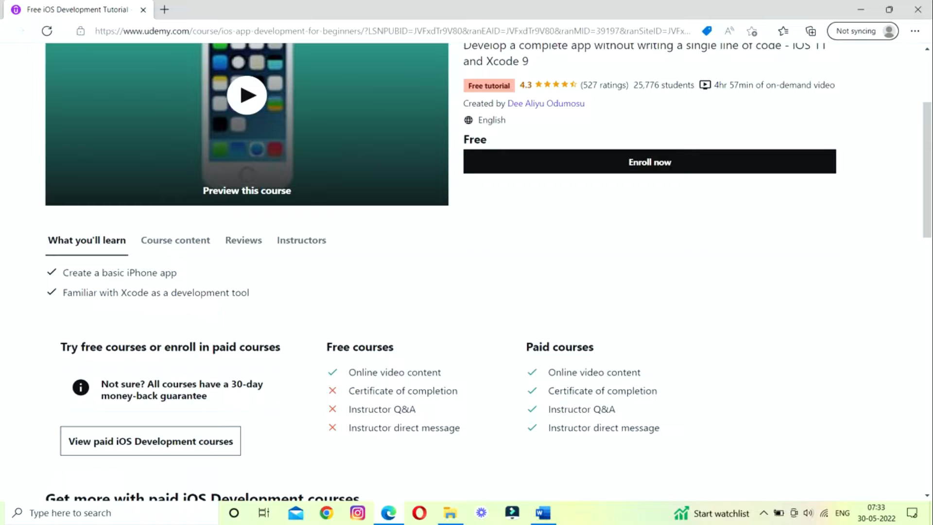
mouse_move(122, 309)
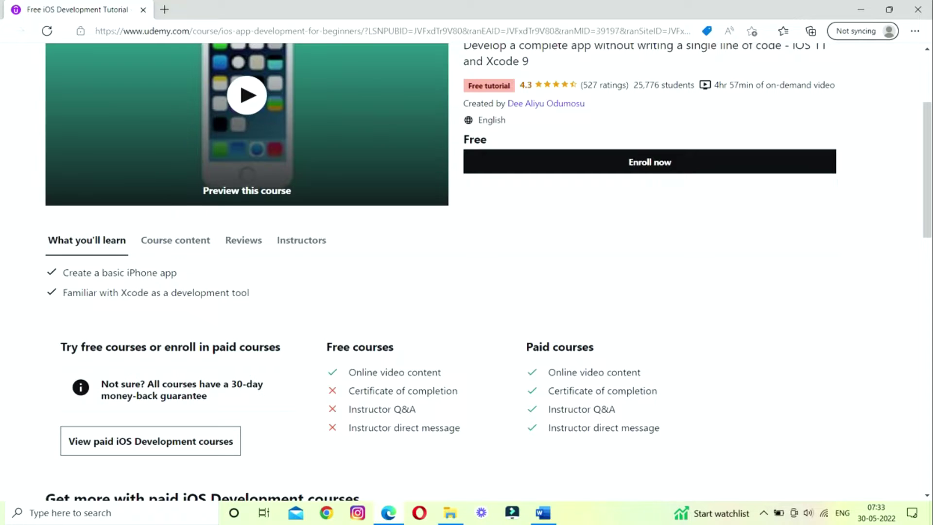
Expand the course's full description, revealing requirements, topics covered and intended audience.
click(174, 240)
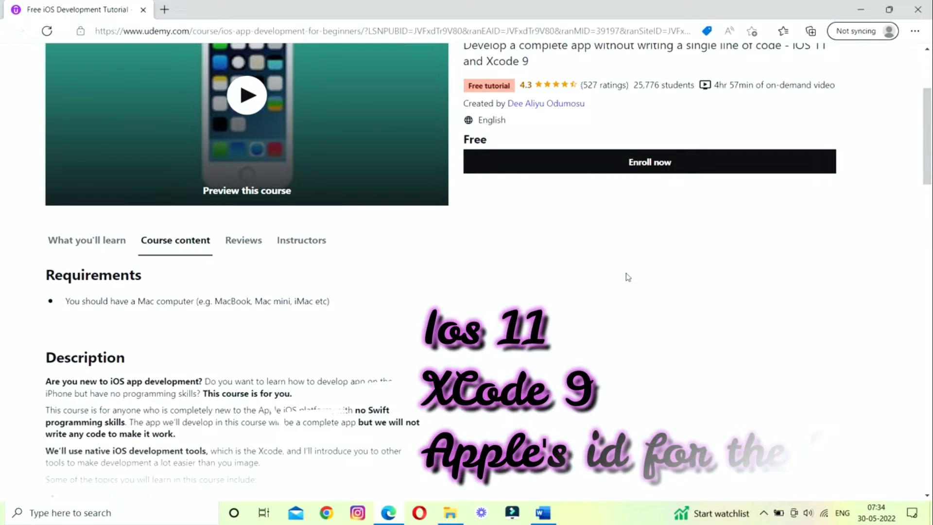
scroll(down, 3)
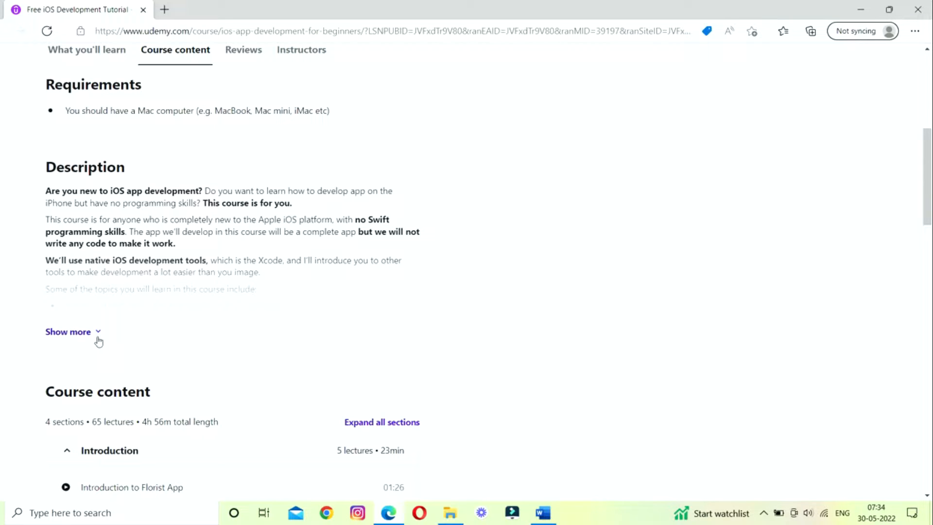
click(68, 331)
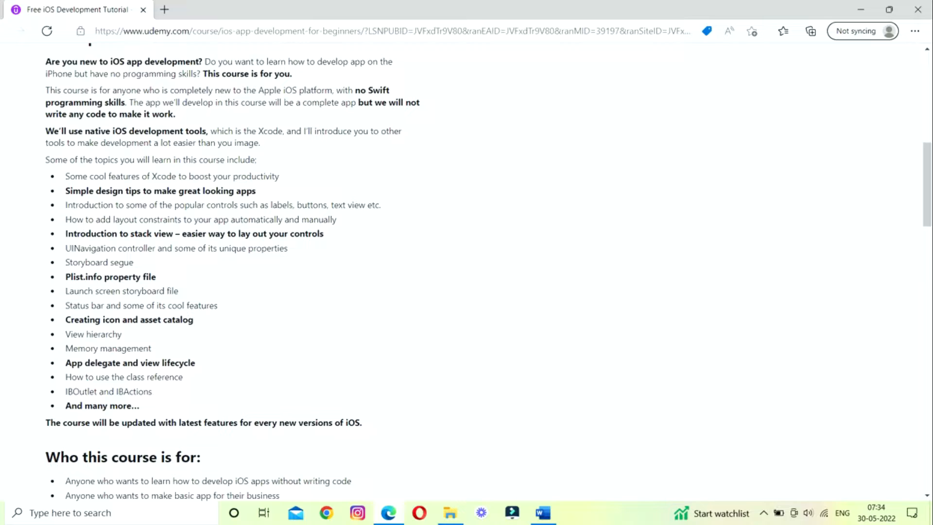
mouse_move(162, 262)
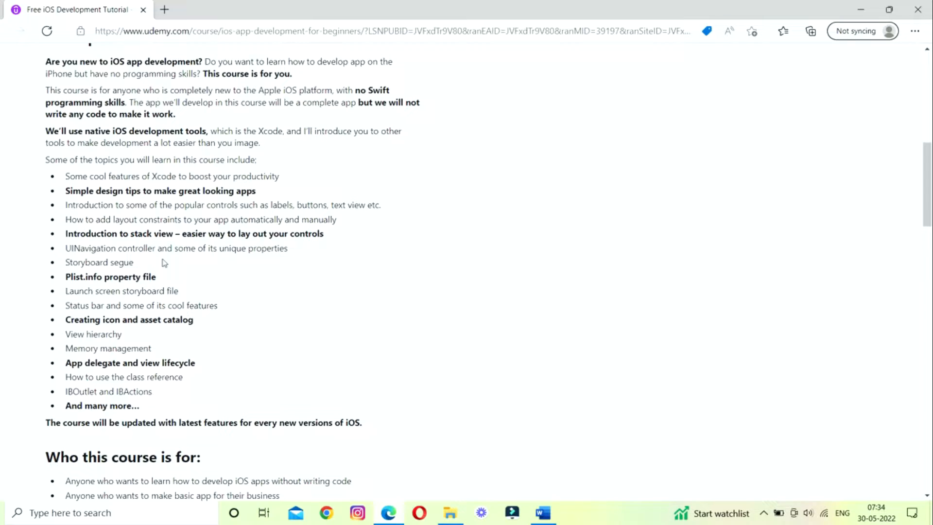
mouse_move(261, 375)
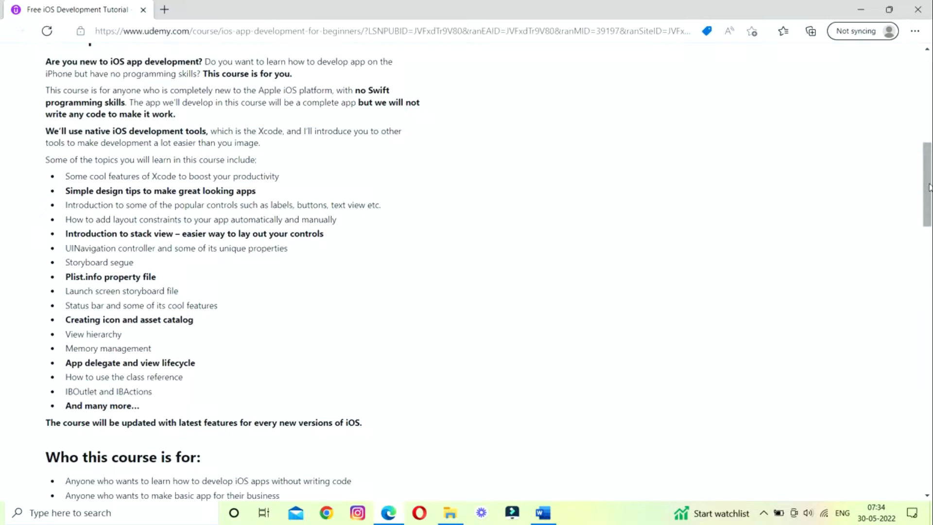
scroll(down, 3)
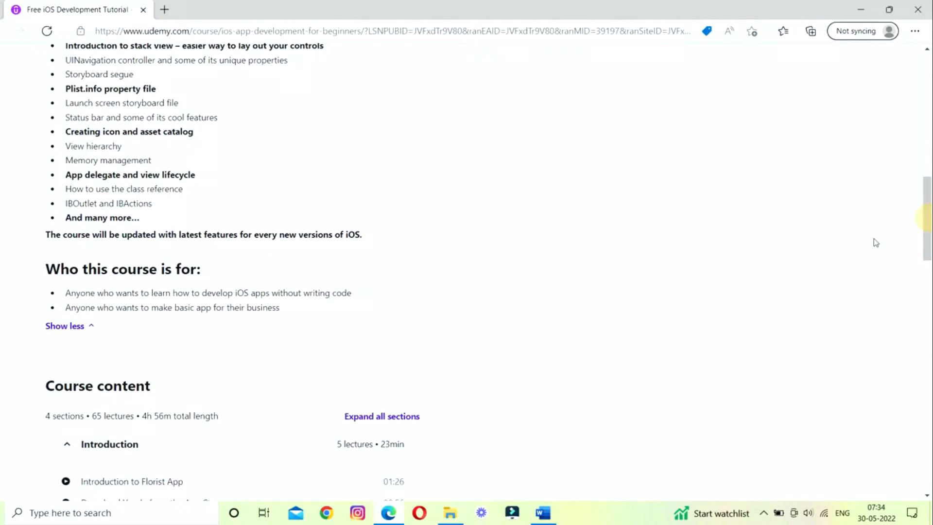
mouse_move(161, 282)
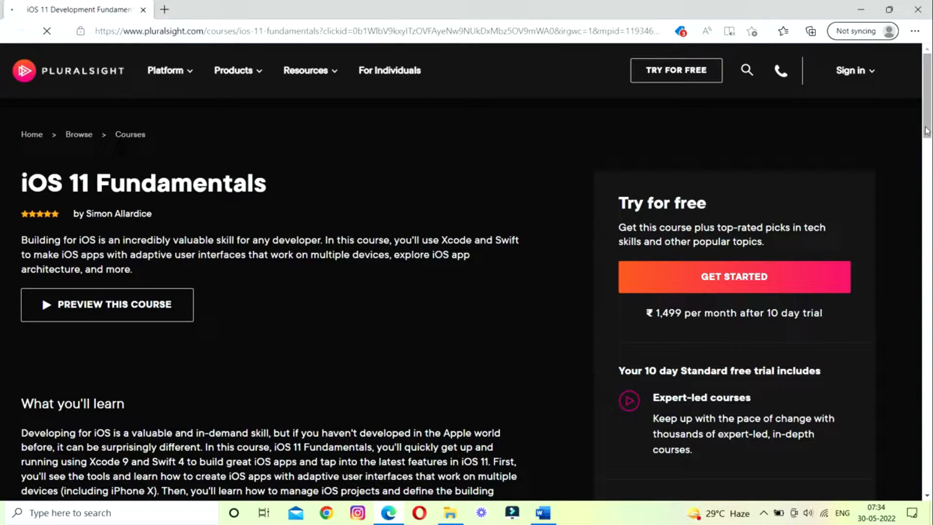
Expand the Course Overview module in the iOS 11 Fundamentals table of contents.
scroll(down, 3)
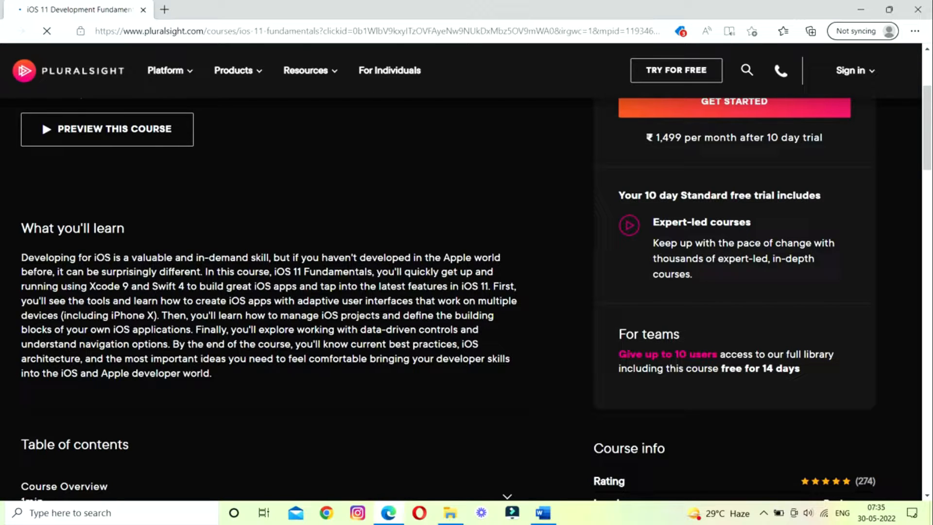
mouse_move(52, 399)
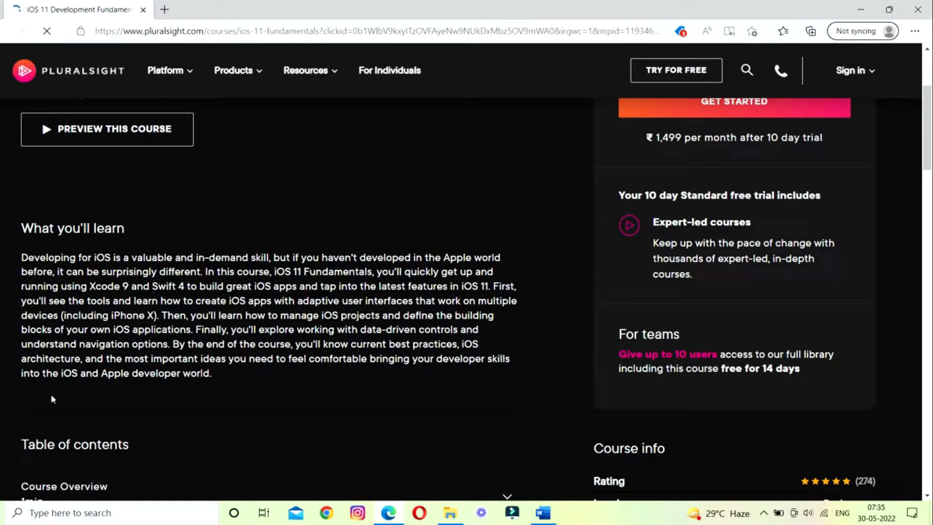
mouse_move(910, 139)
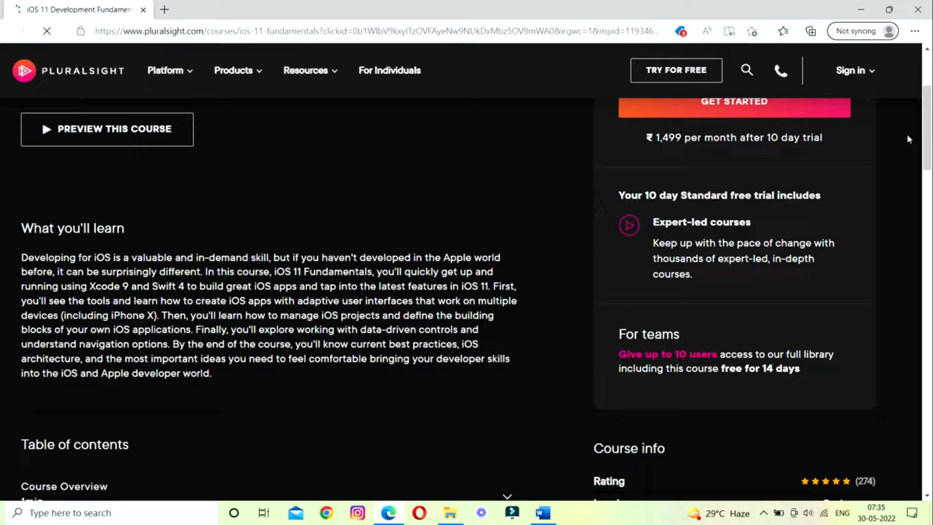
scroll(down, 3)
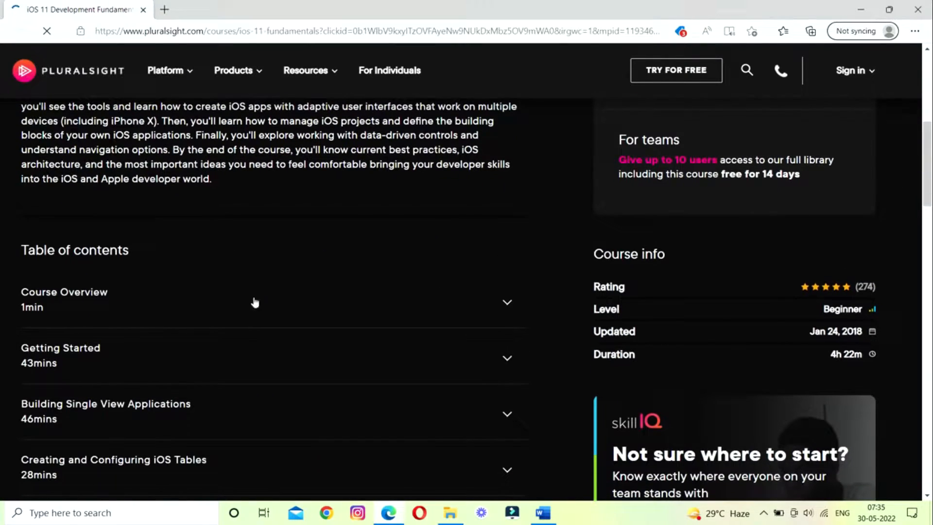
click(508, 302)
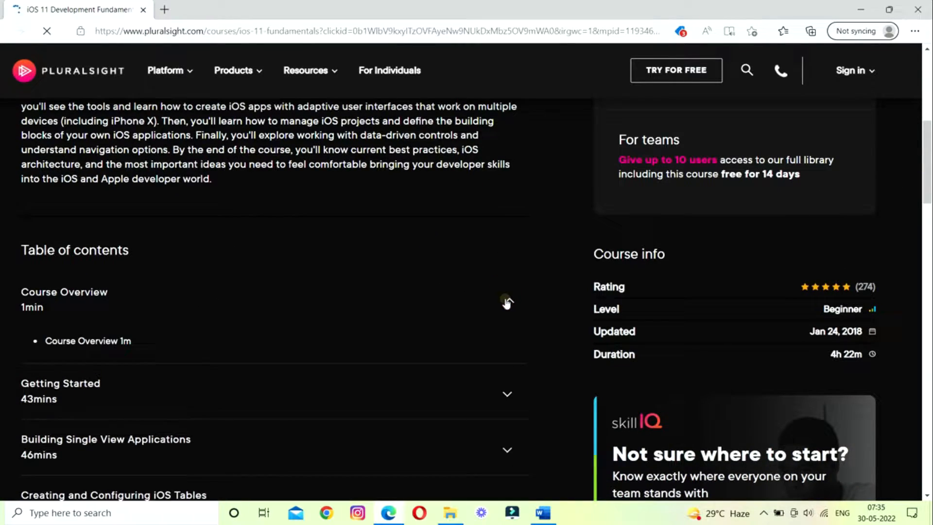
click(507, 302)
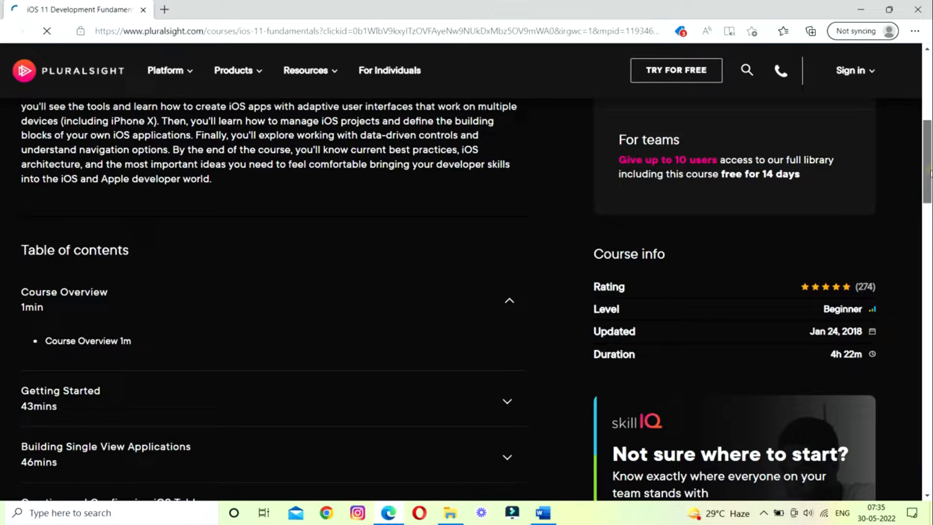
scroll(down, 3)
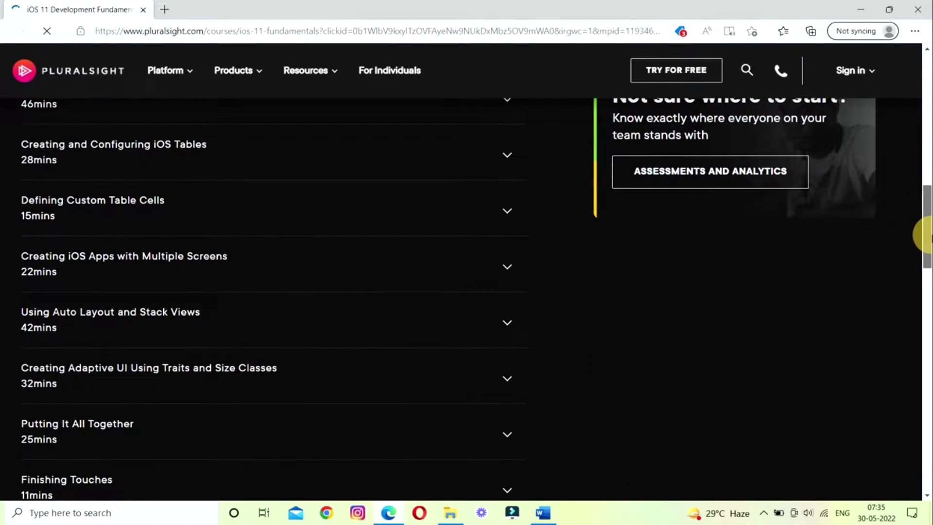
scroll(down, 3)
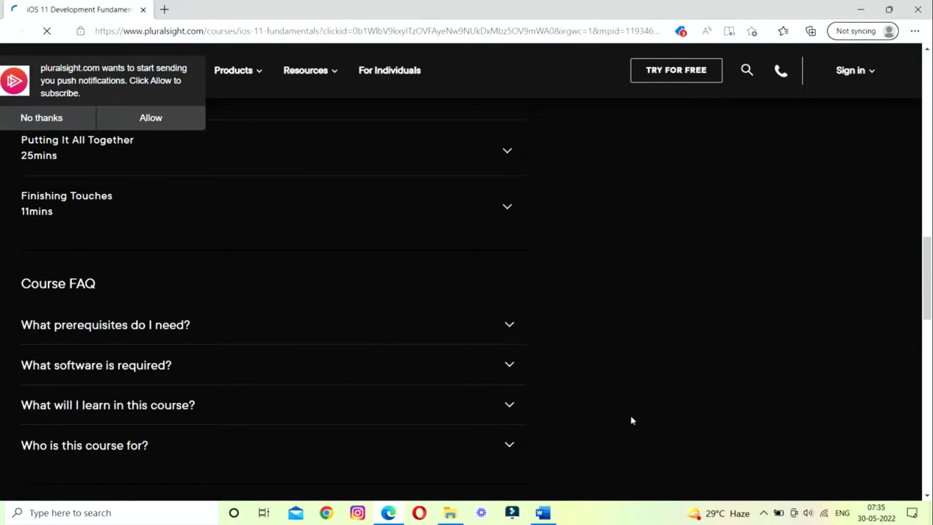
Reveal the 'Who is this course for?' FAQ answer and look back over the page.
click(85, 445)
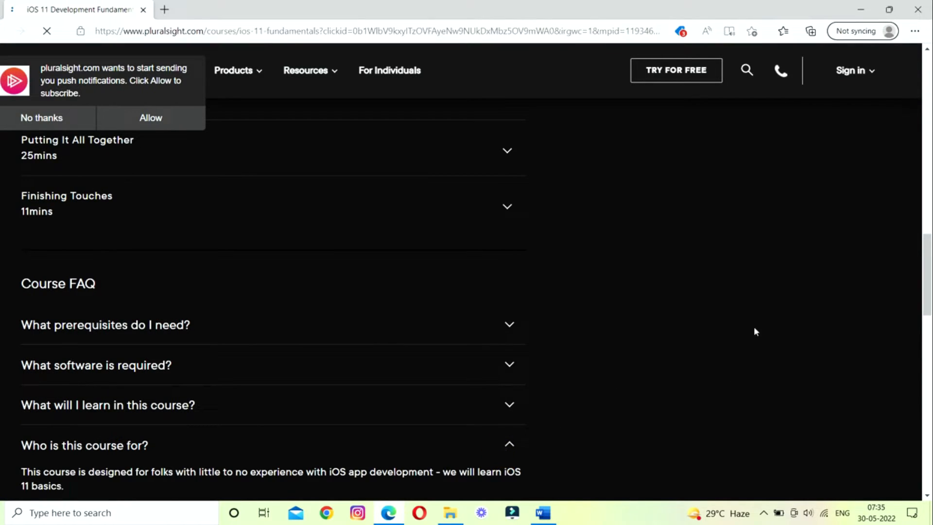
scroll(down, 3)
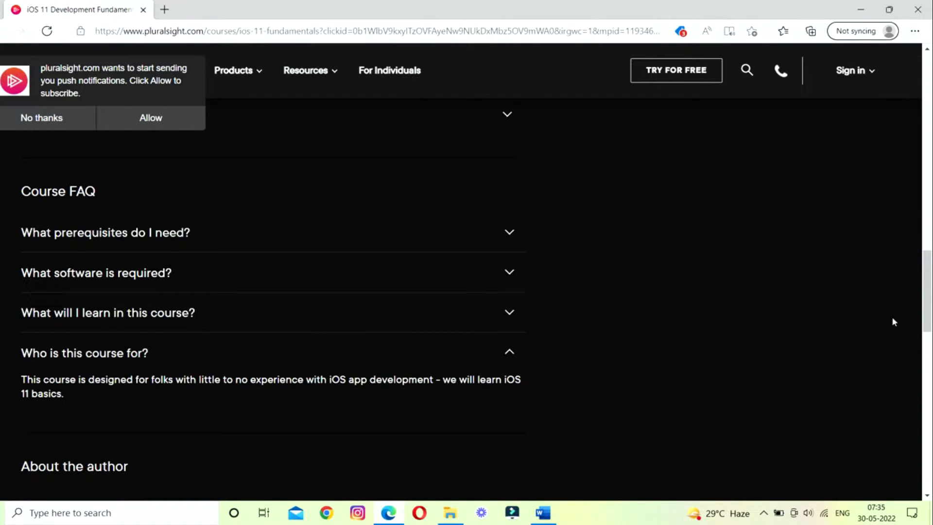
scroll(up, 3)
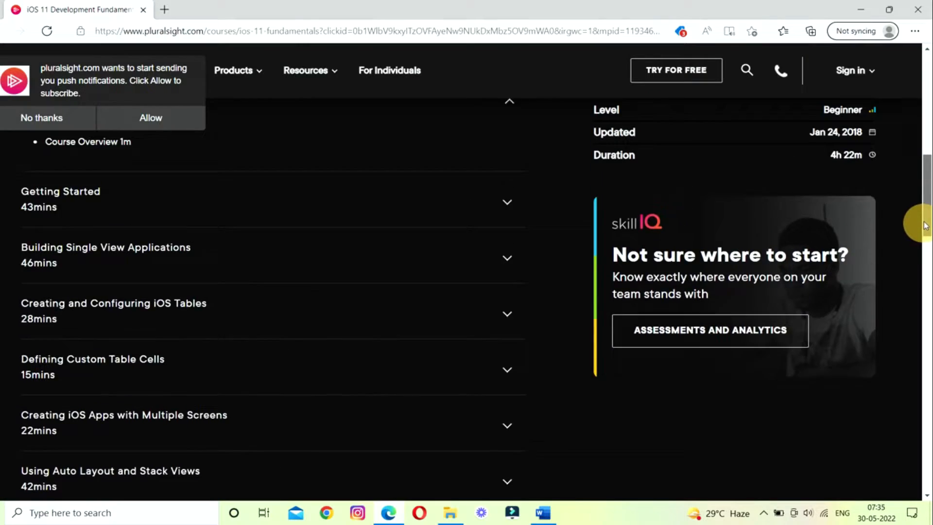
scroll(up, 3)
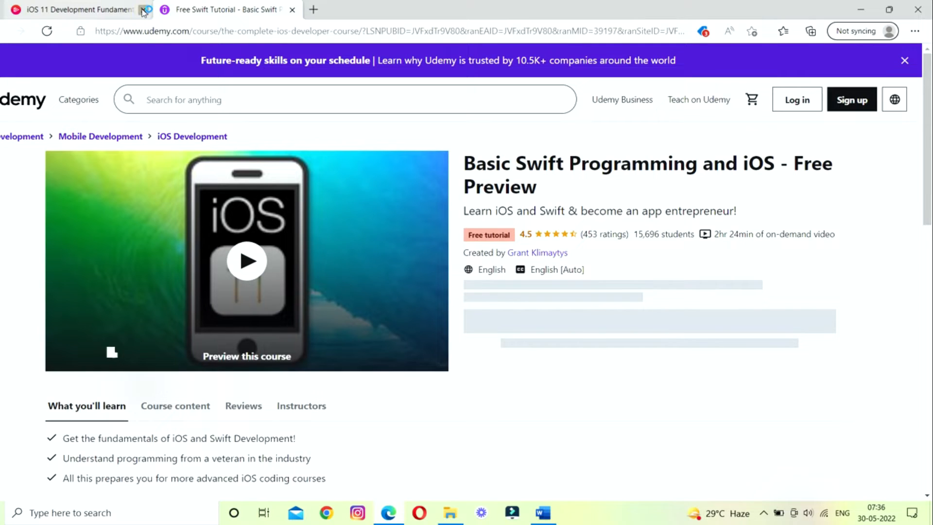
Close the Pluralsight tab and expand Basic Swift Programming's full course description.
click(142, 10)
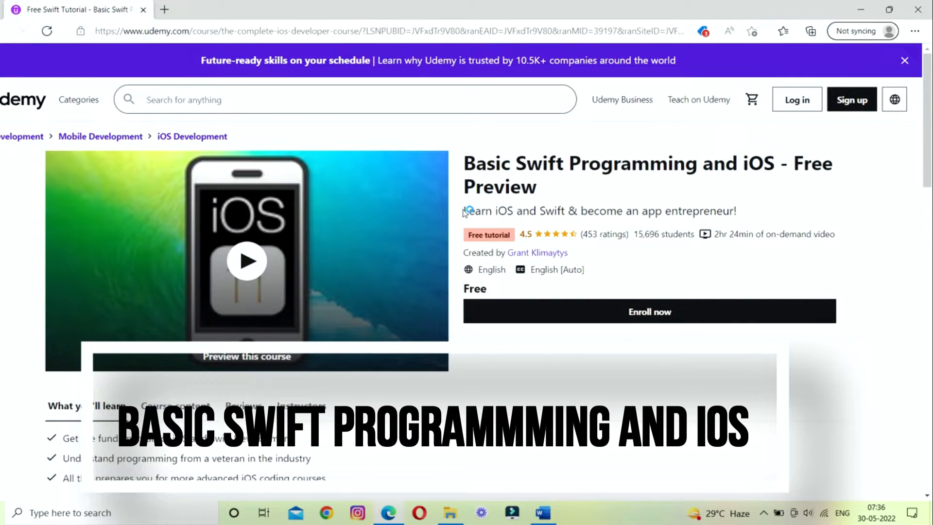
mouse_move(585, 181)
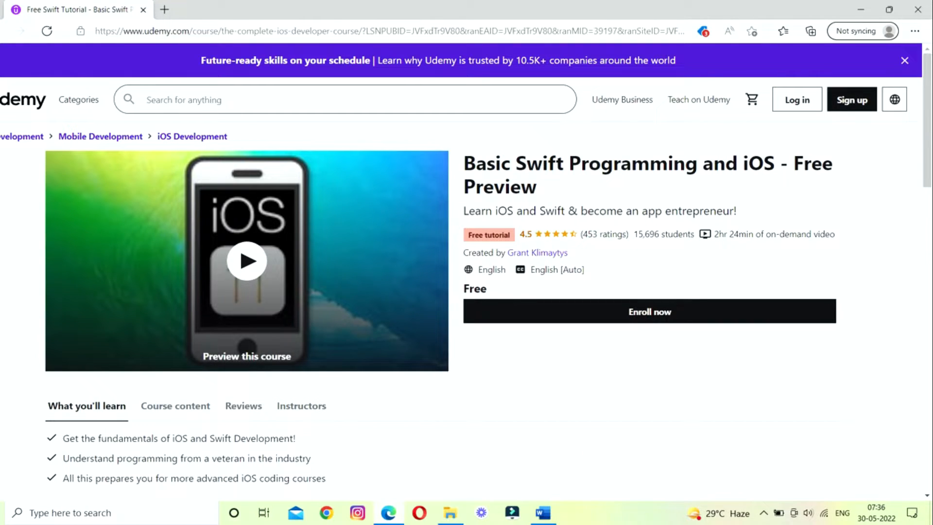
scroll(down, 3)
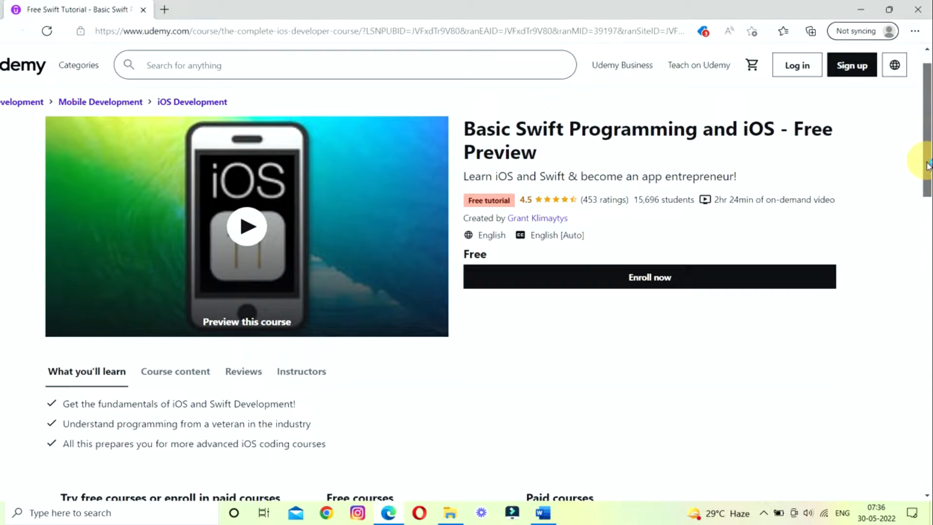
scroll(down, 3)
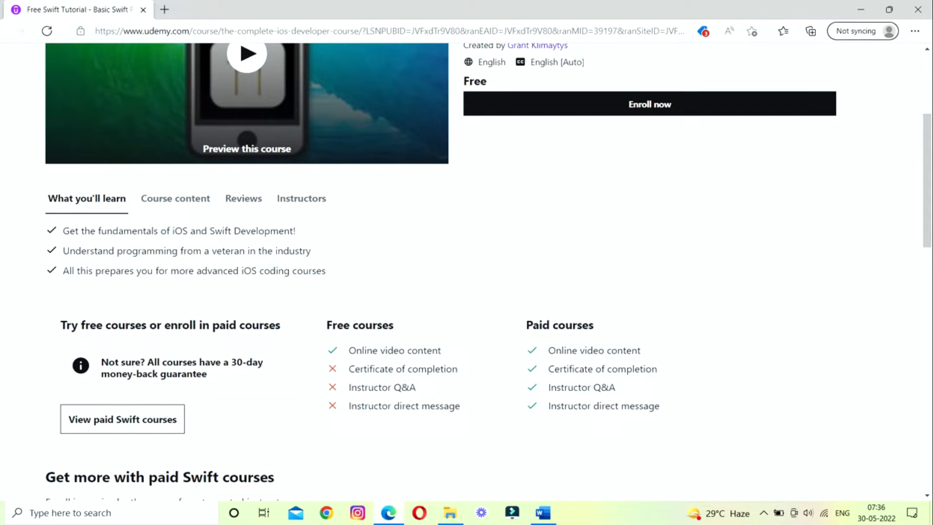
click(175, 198)
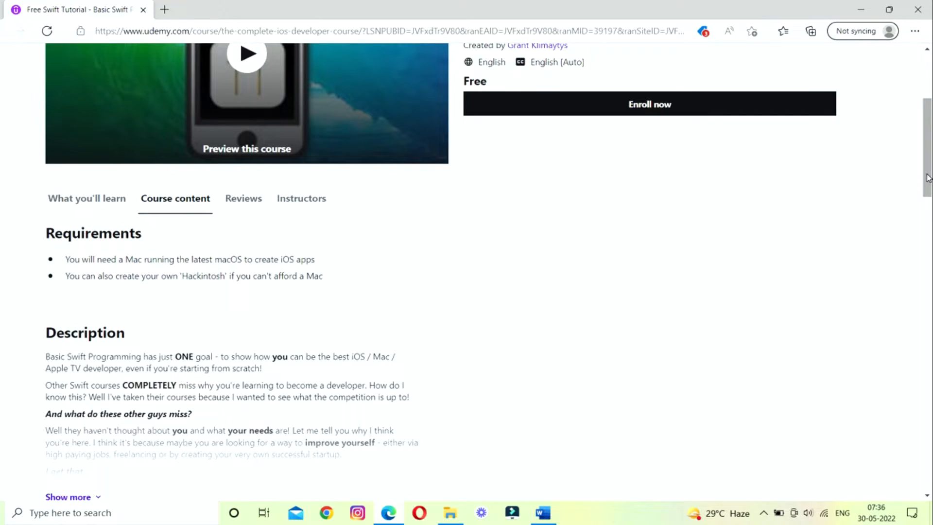
scroll(down, 3)
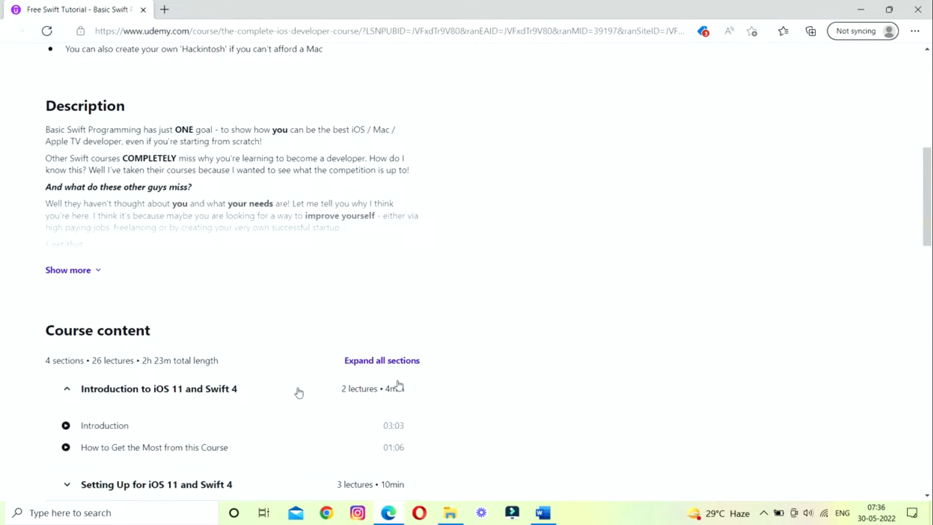
click(68, 270)
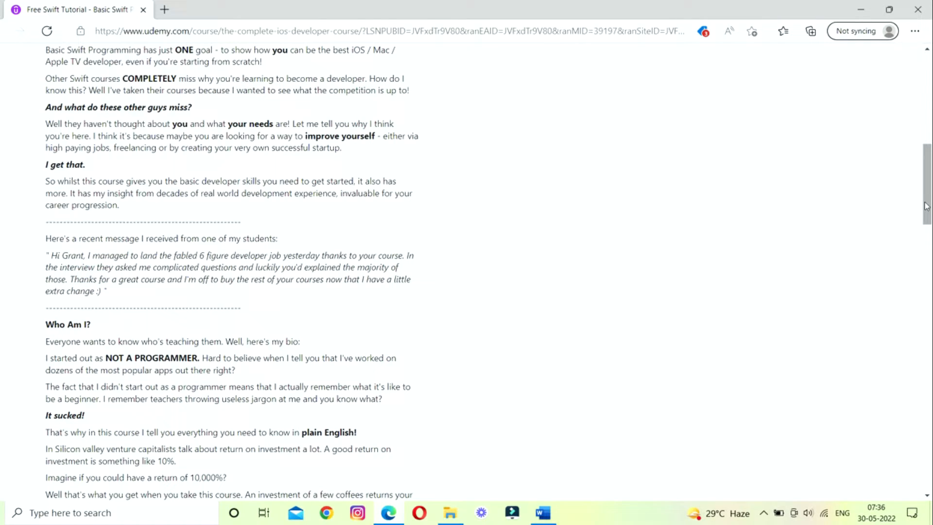
Look through the Basic Swift Programming course content sections and back up.
scroll(down, 3)
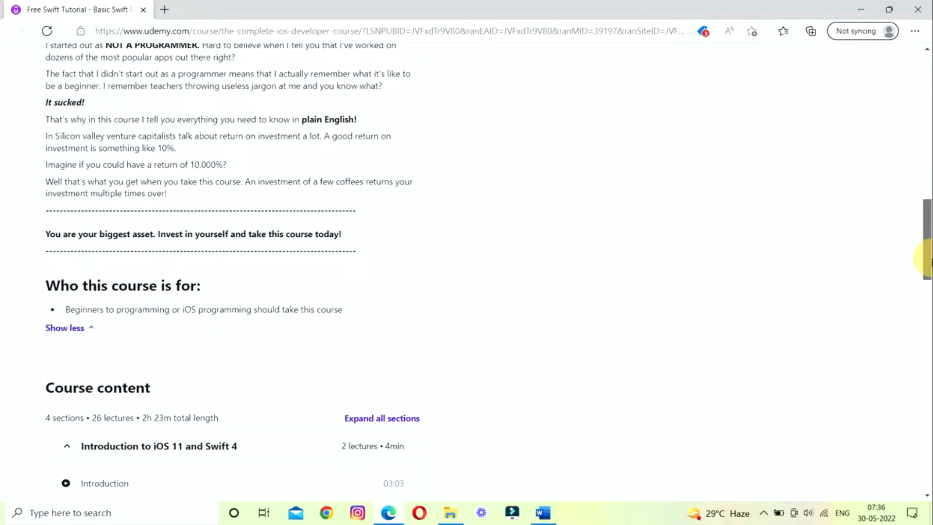
scroll(down, 3)
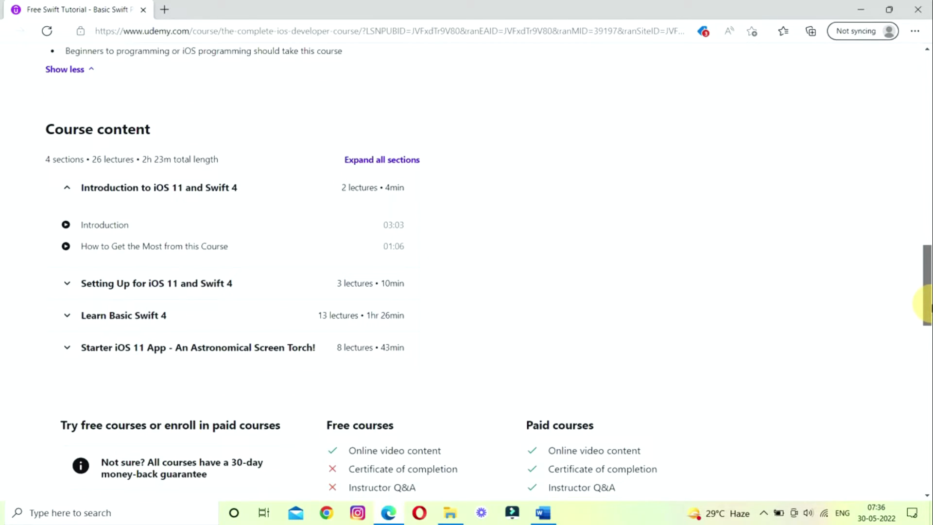
scroll(down, 3)
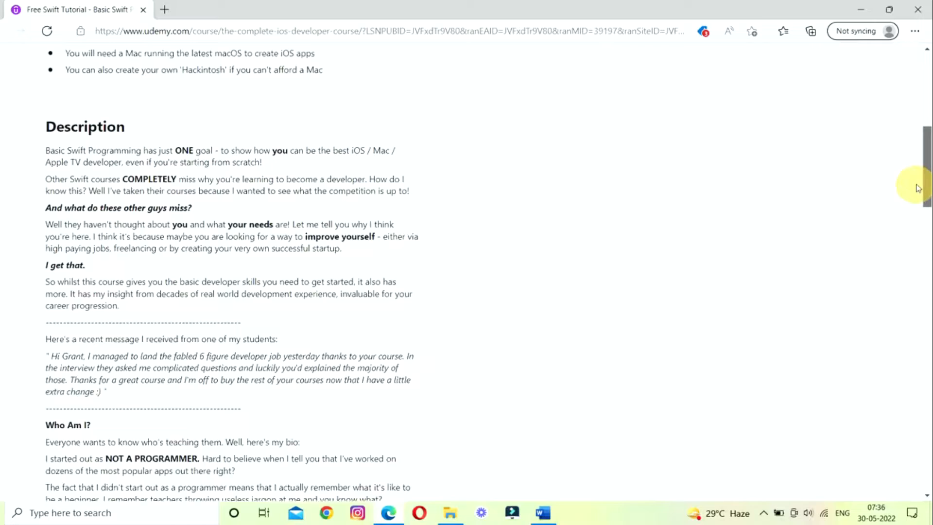
scroll(up, 3)
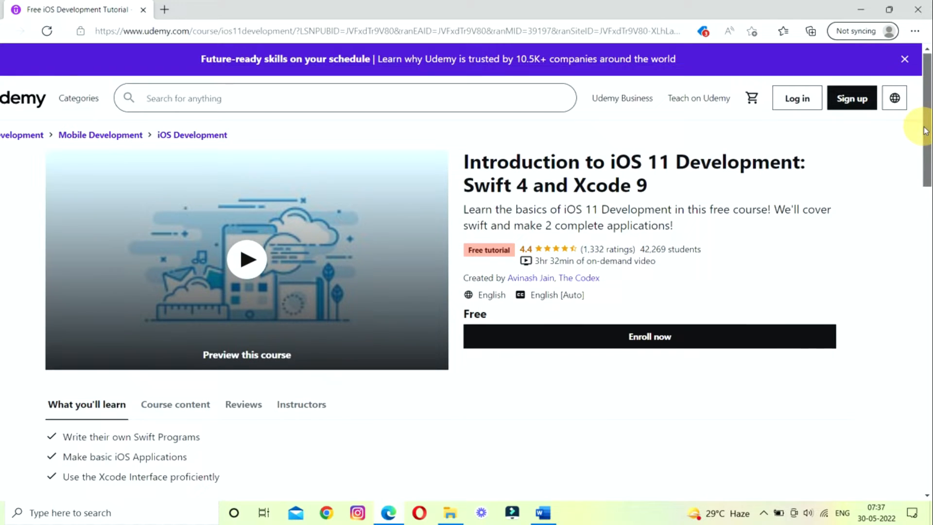
Expand the full description of Introduction to iOS 11 Development: Swift 4 and Xcode 9.
scroll(down, 3)
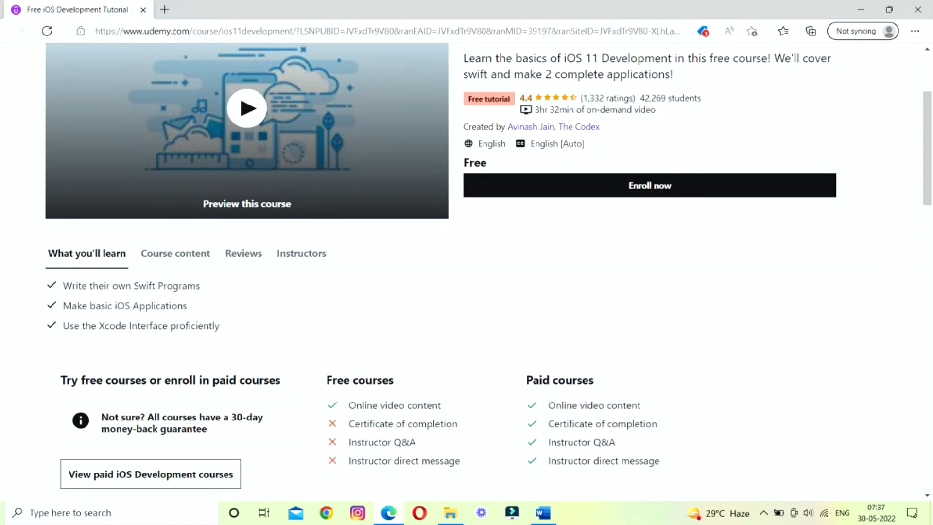
click(175, 253)
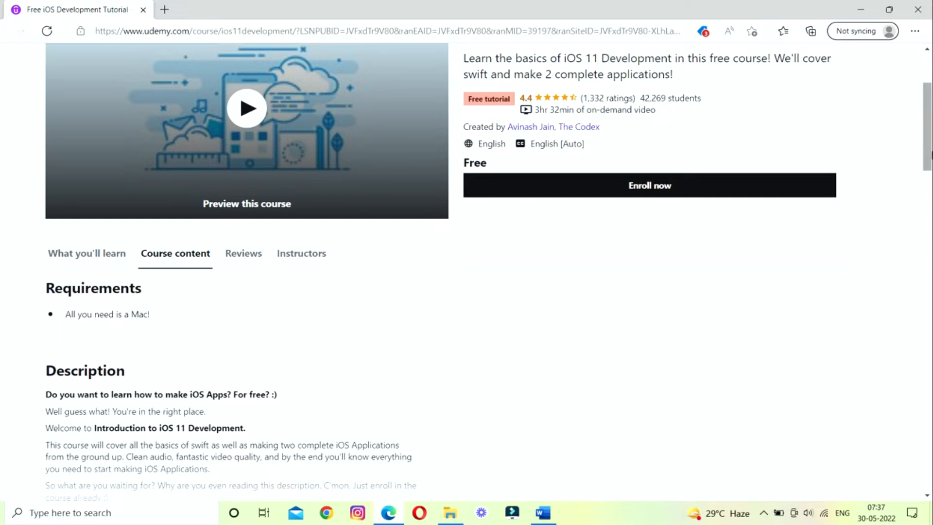
scroll(down, 3)
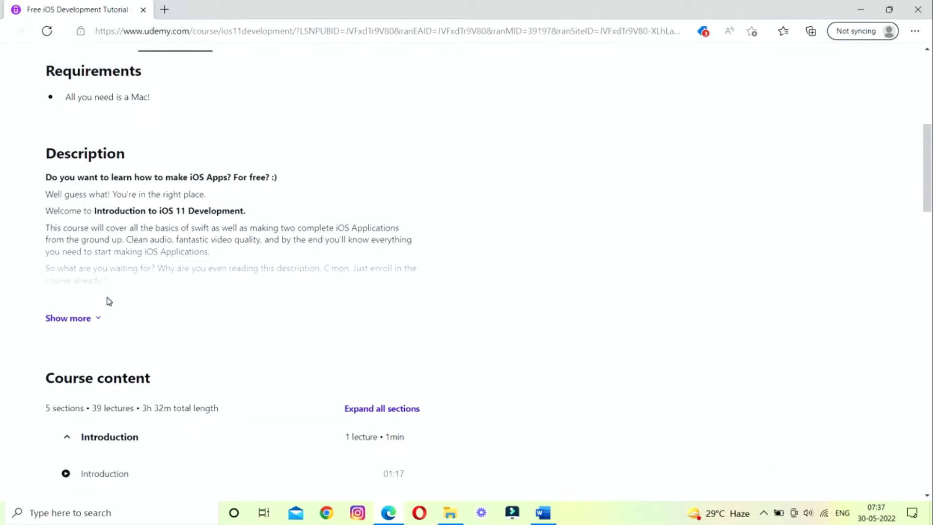
click(68, 317)
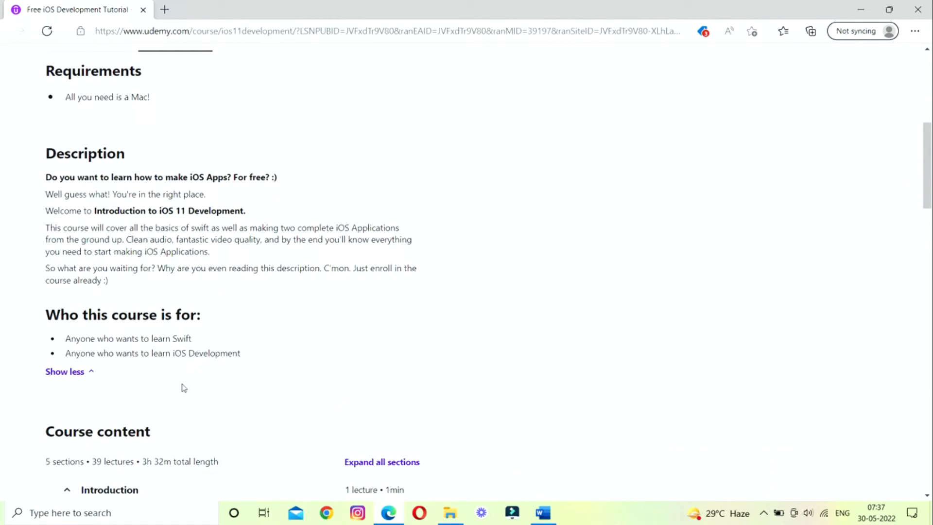
click(64, 371)
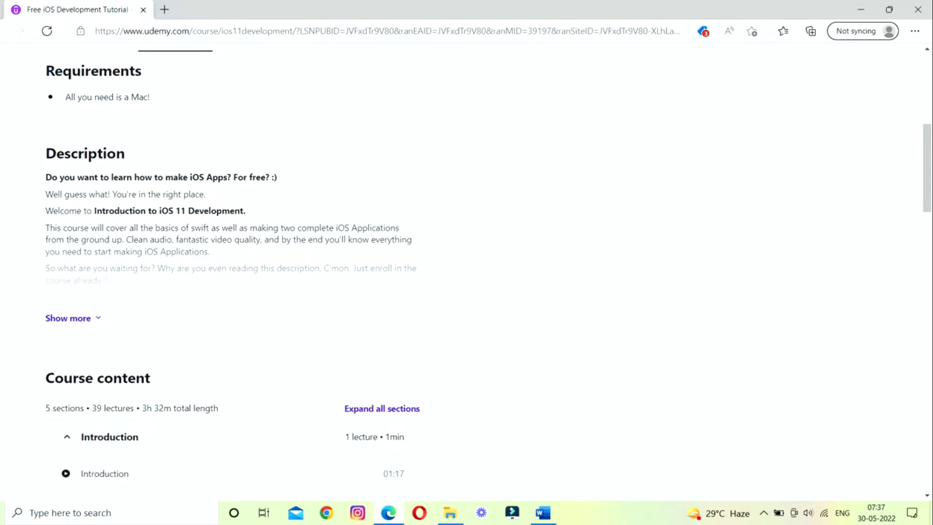
click(68, 318)
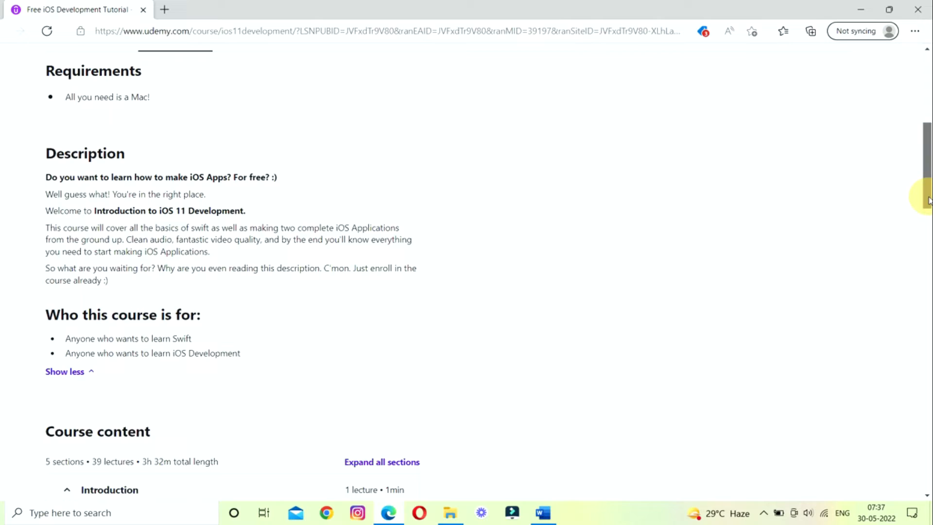
Bring up the course's student feedback showing its 4.4 rating.
scroll(up, 3)
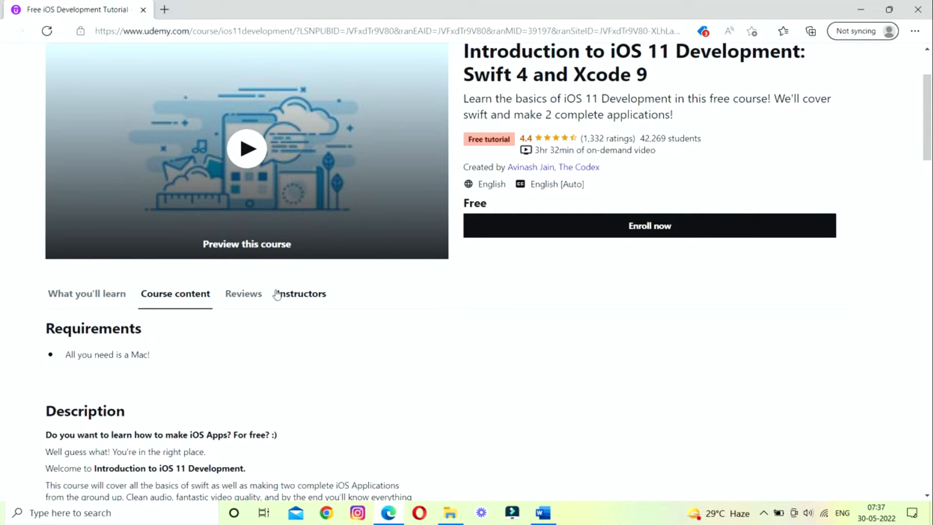
click(243, 293)
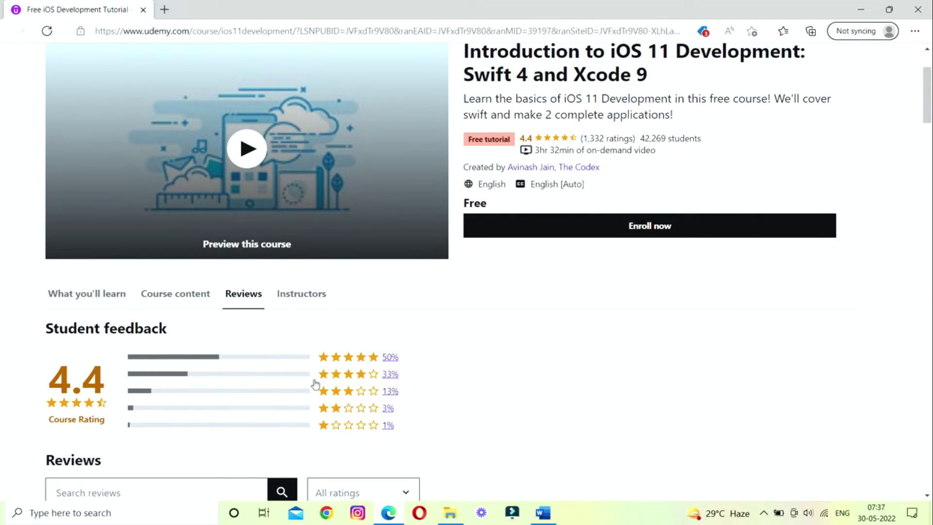
mouse_move(356, 225)
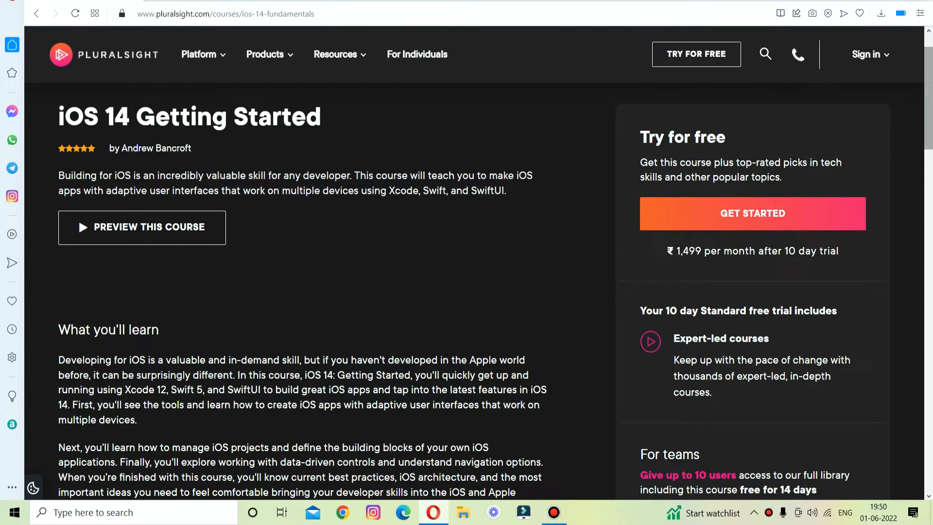
scroll(down, 3)
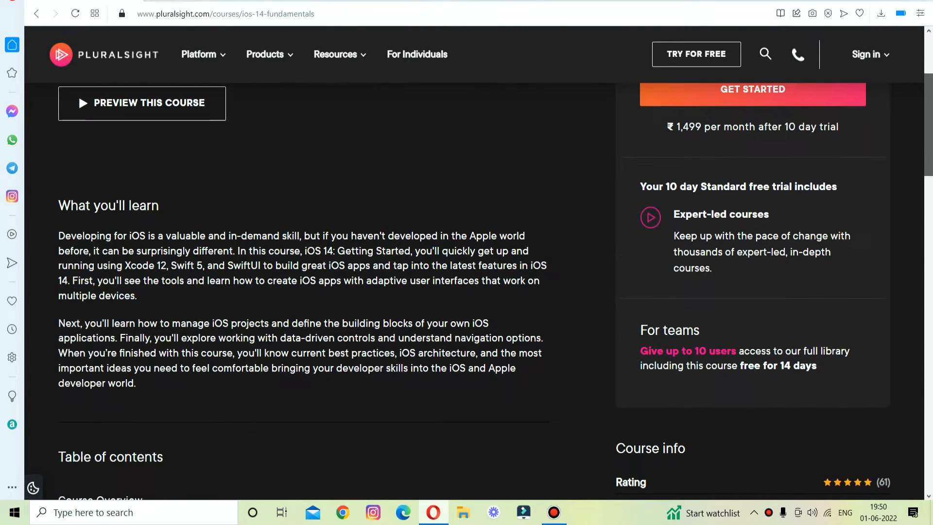
scroll(down, 3)
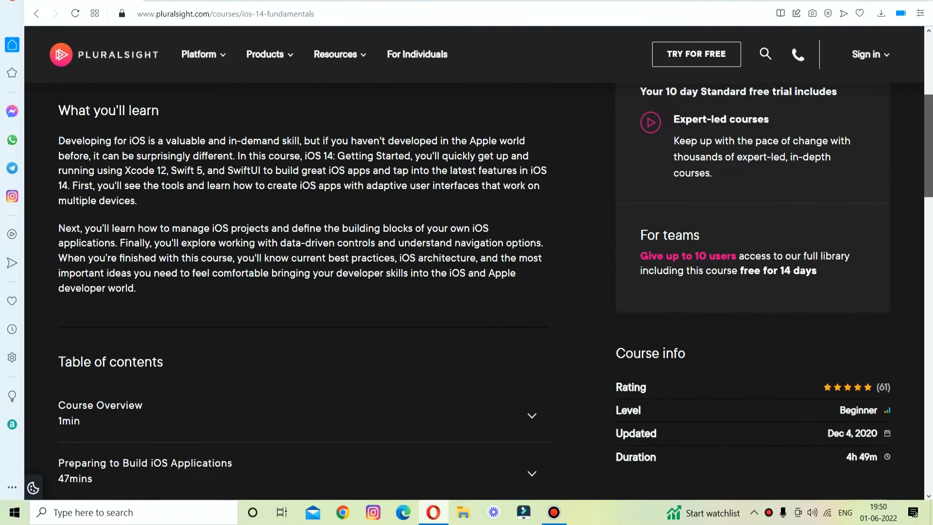
scroll(down, 3)
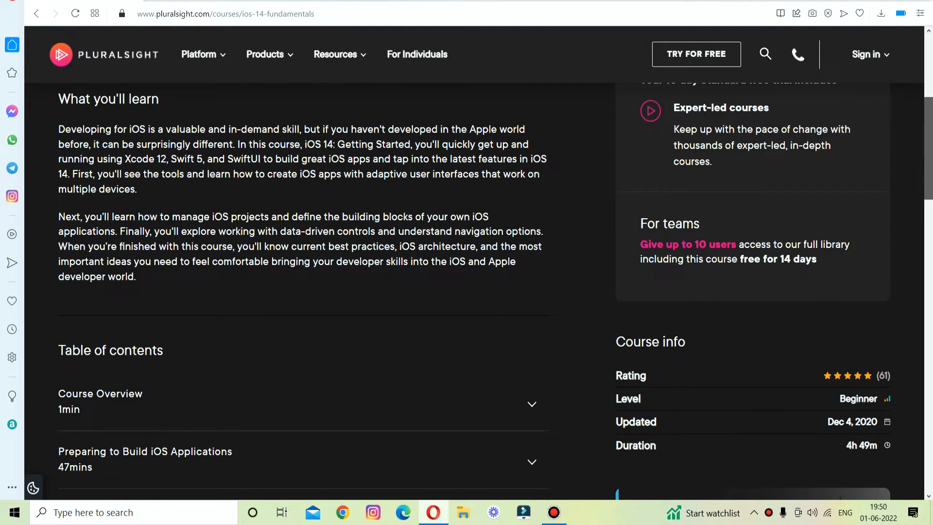
scroll(down, 3)
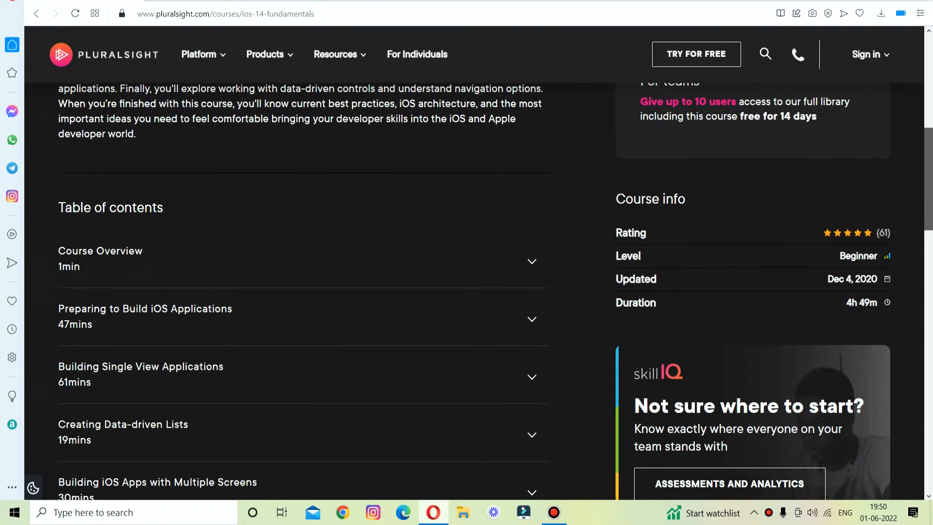
scroll(down, 3)
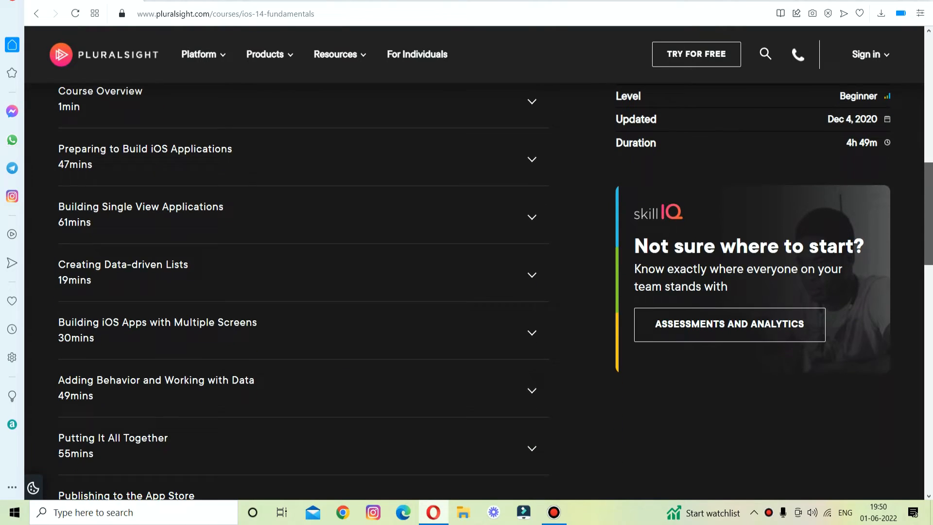
scroll(down, 3)
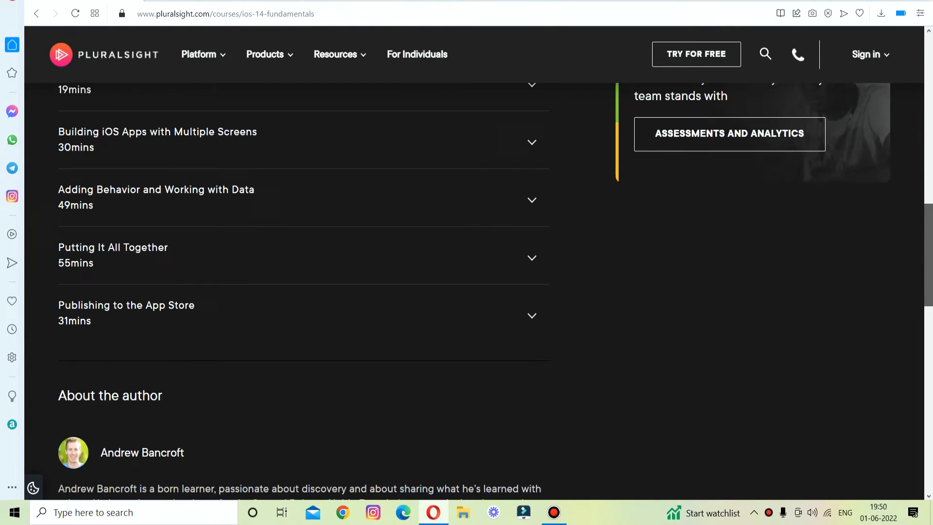
scroll(down, 3)
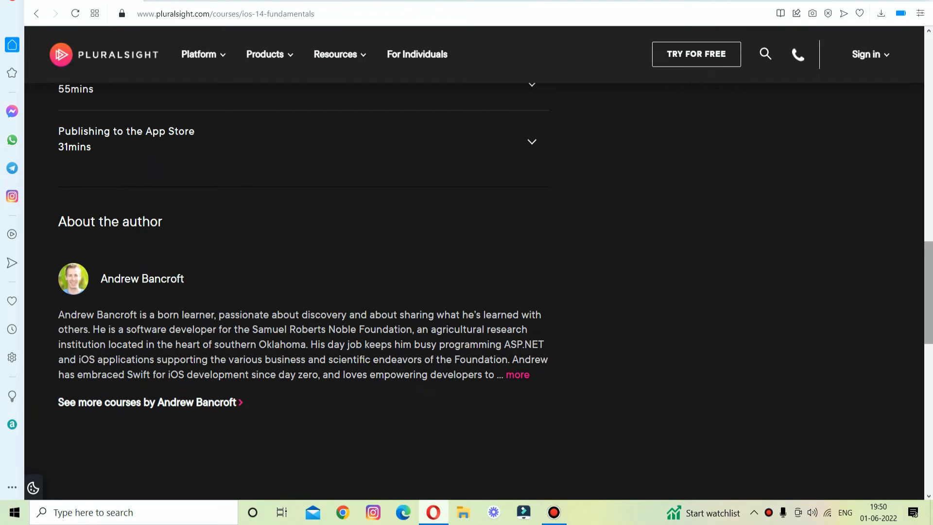
scroll(down, 3)
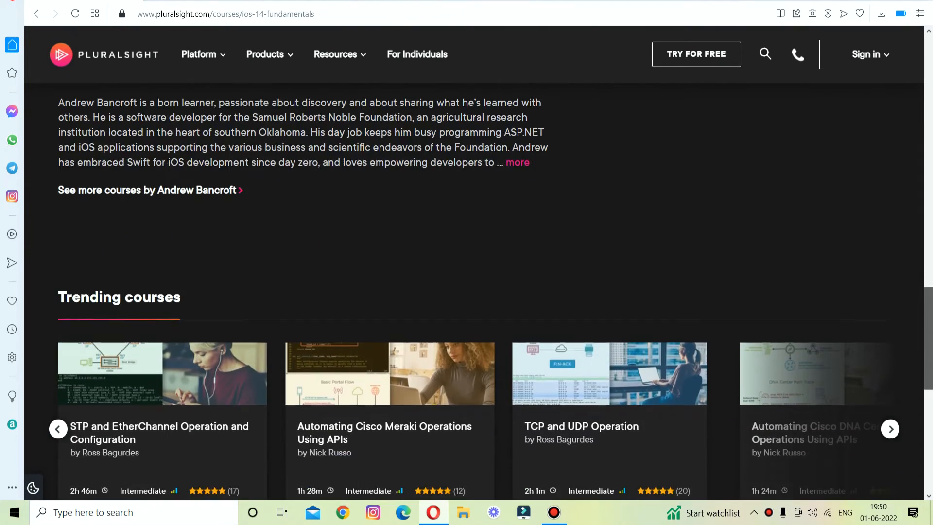
scroll(up, 3)
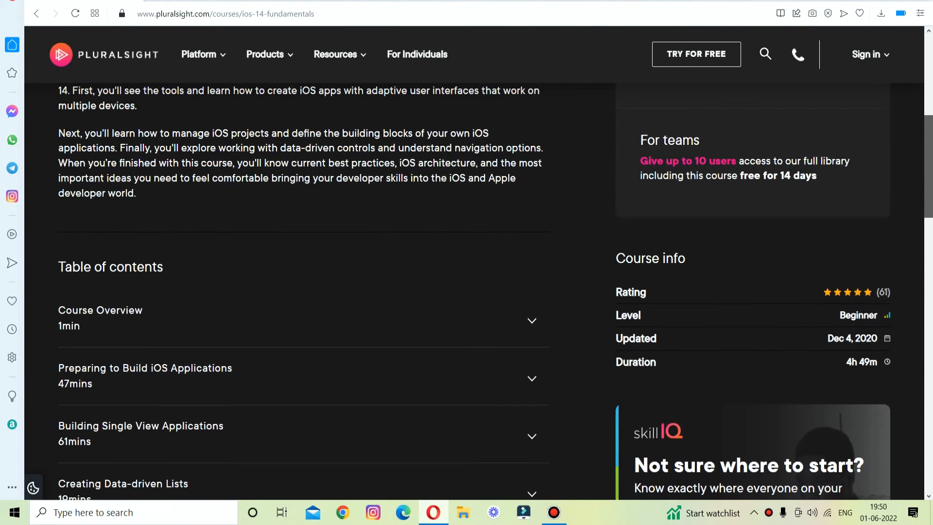
scroll(up, 3)
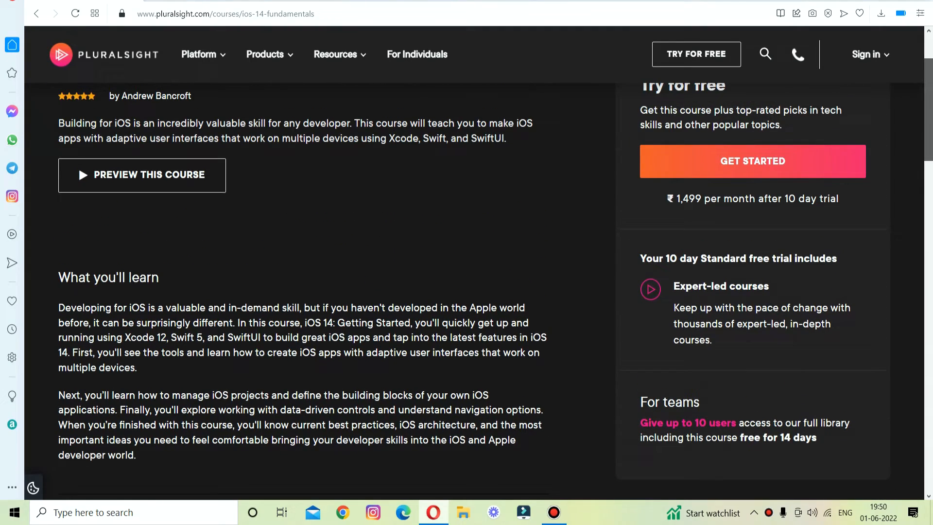
scroll(up, 3)
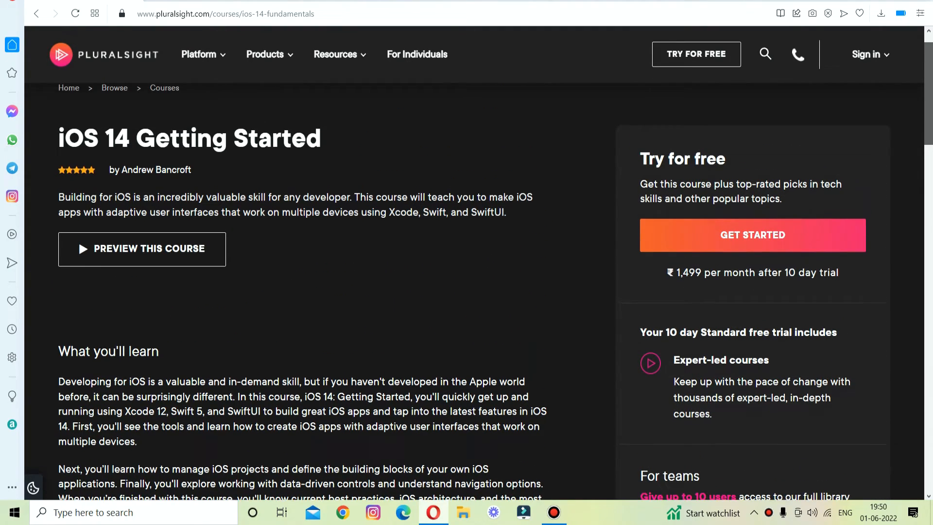